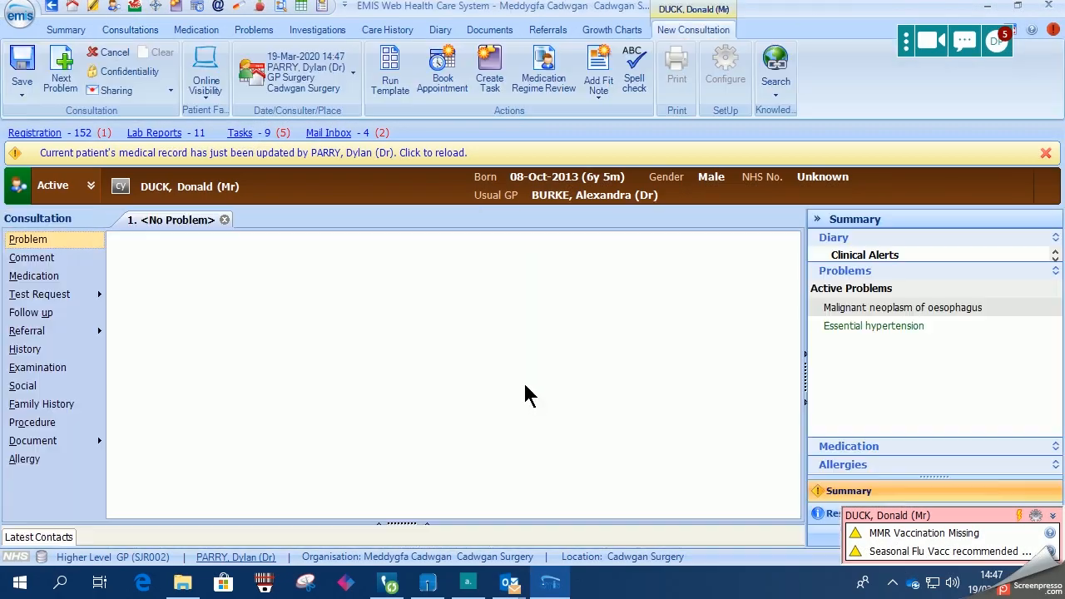
Step: Add Malignant neoplasm of oesophagus from active problems as the consultation problem
{"action": "left_click", "coordinate": [28, 240]}
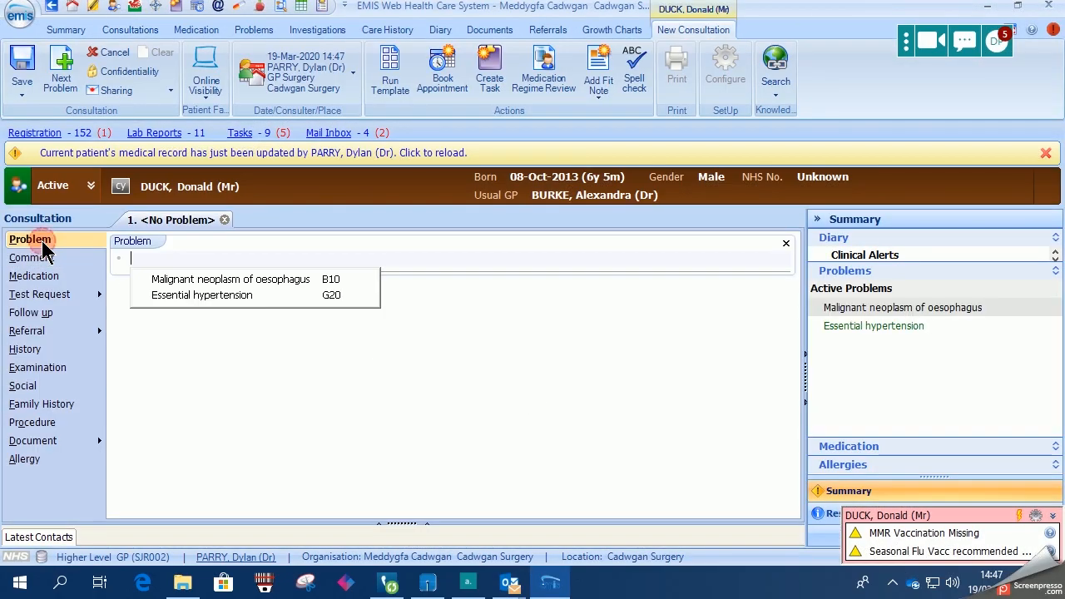
{"action": "left_click", "coordinate": [230, 280]}
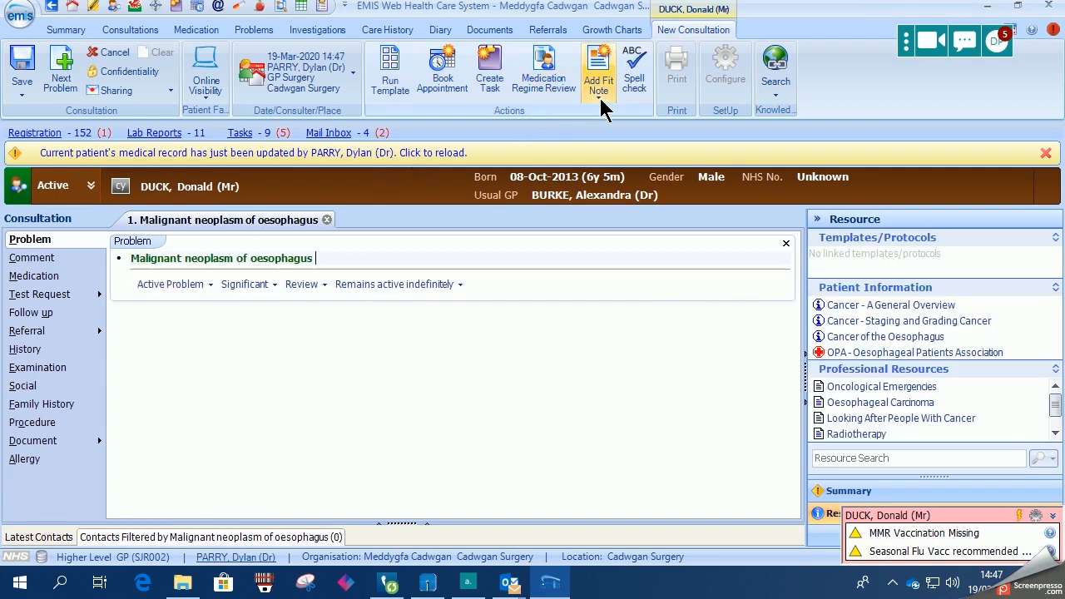
{"action": "mouse_move", "coordinate": [626, 123]}
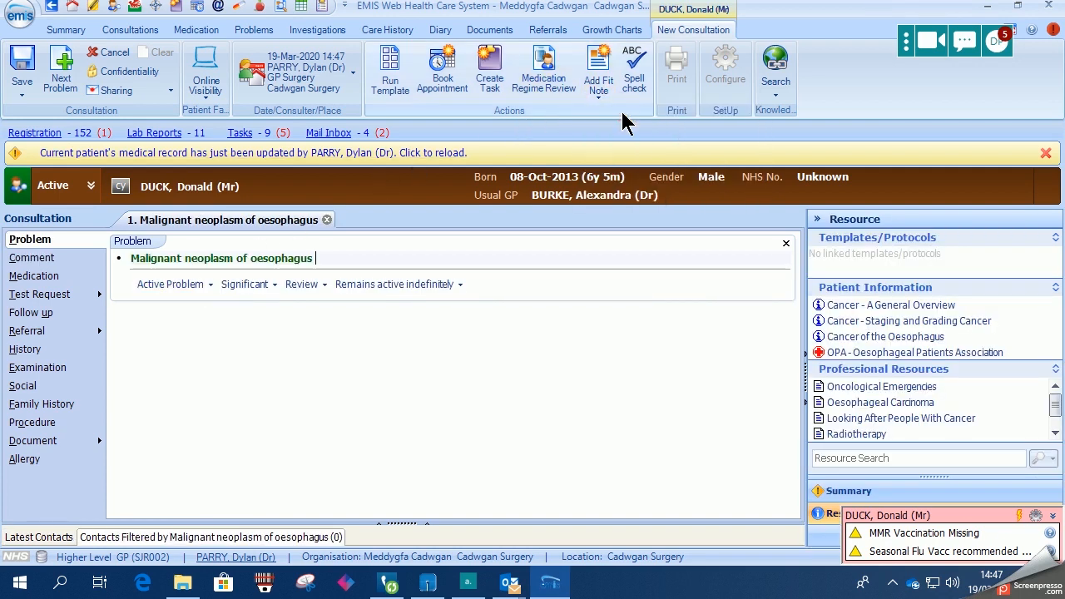
Step: Issue a new fit note printed via Microsoft Print to PDF, continuing despite no printer tray
{"action": "left_click", "coordinate": [597, 70]}
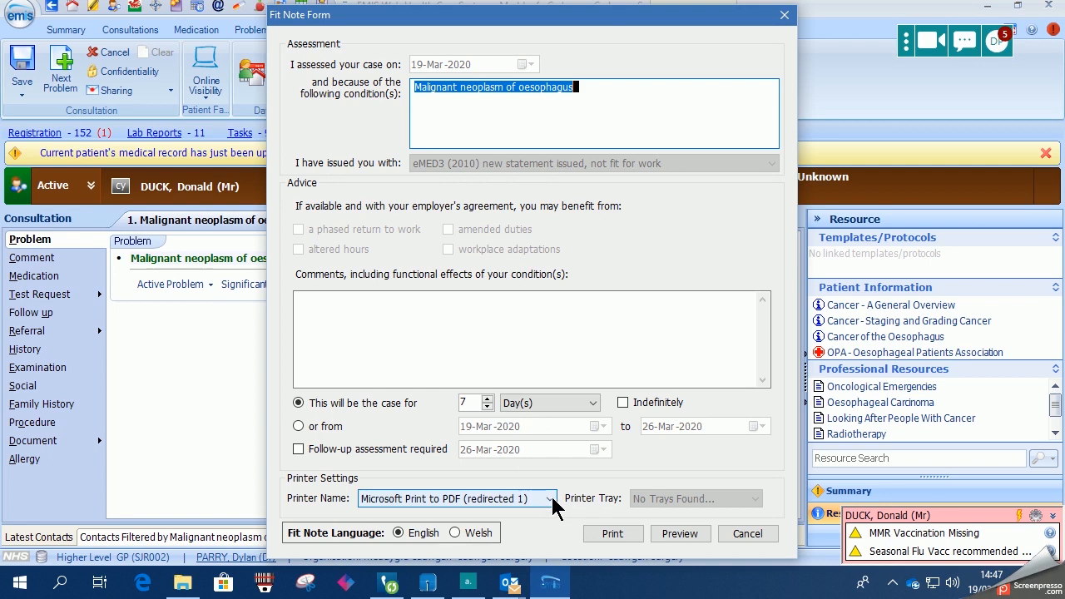
{"action": "left_click", "coordinate": [544, 499]}
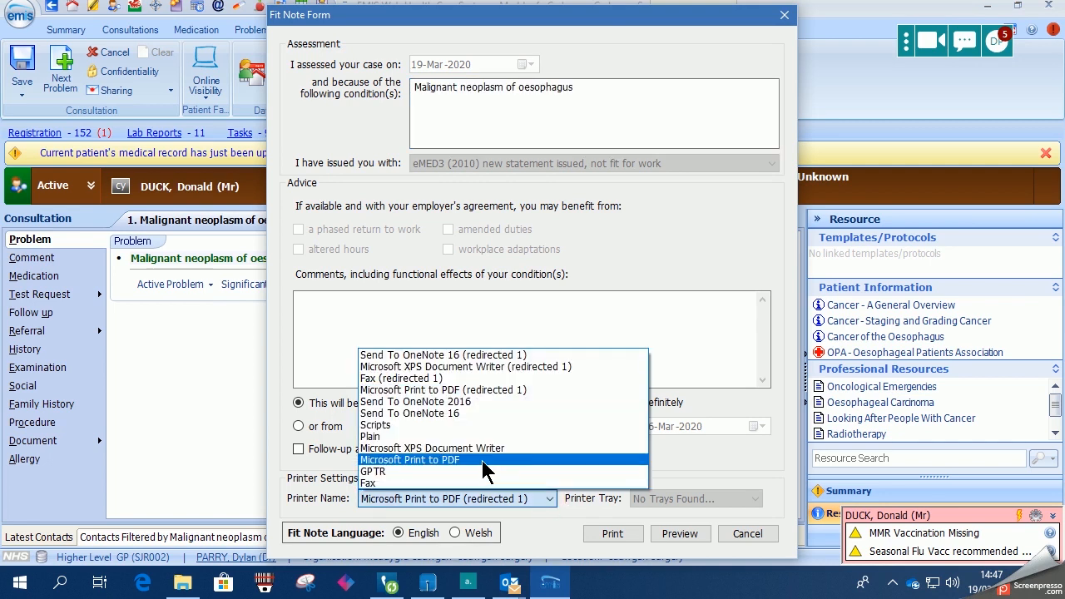
{"action": "left_click", "coordinate": [409, 459]}
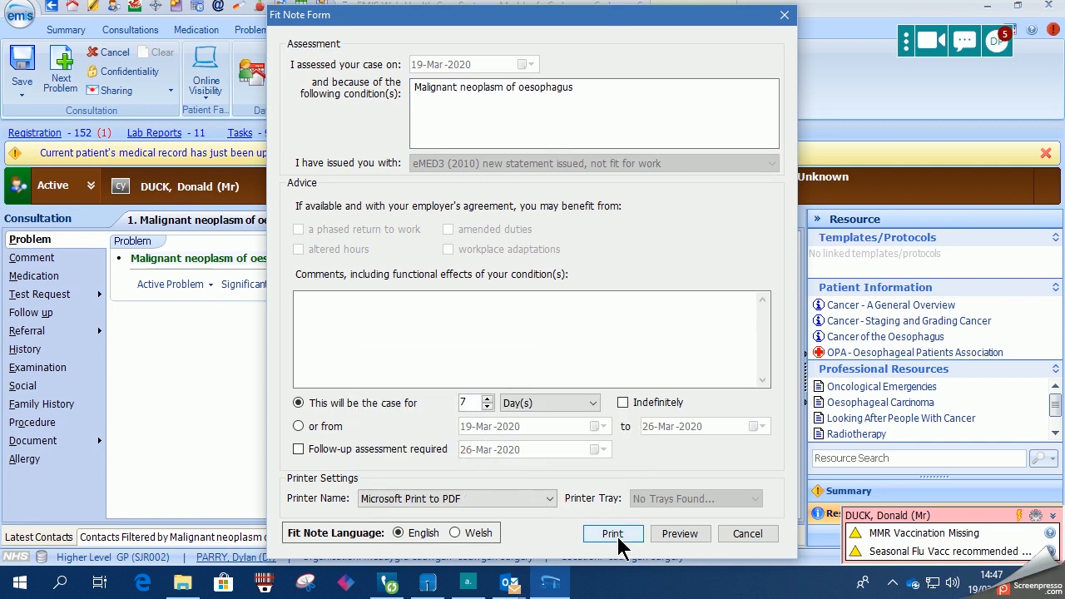
{"action": "left_click", "coordinate": [612, 532]}
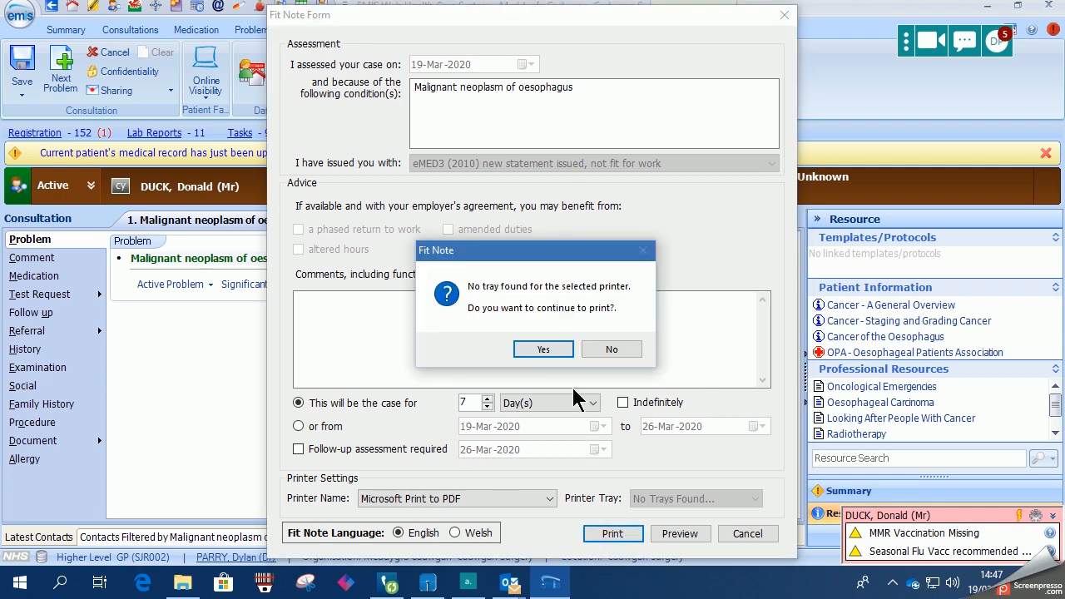
{"action": "left_click", "coordinate": [542, 350]}
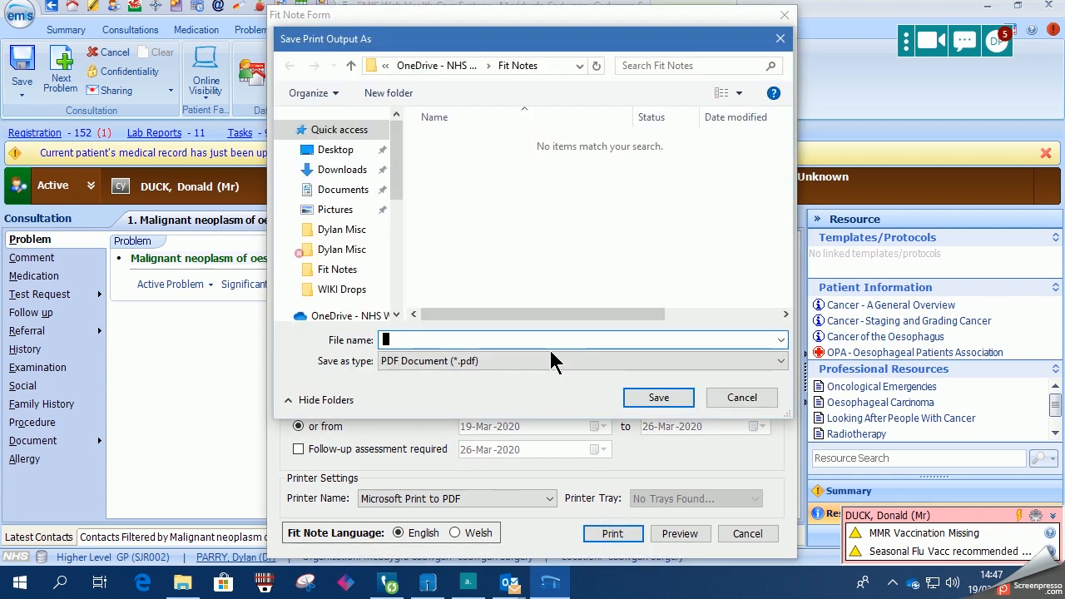
Step: Save the fit note PDF under the file name Mock patient
{"action": "type", "text": "Mock patient"}
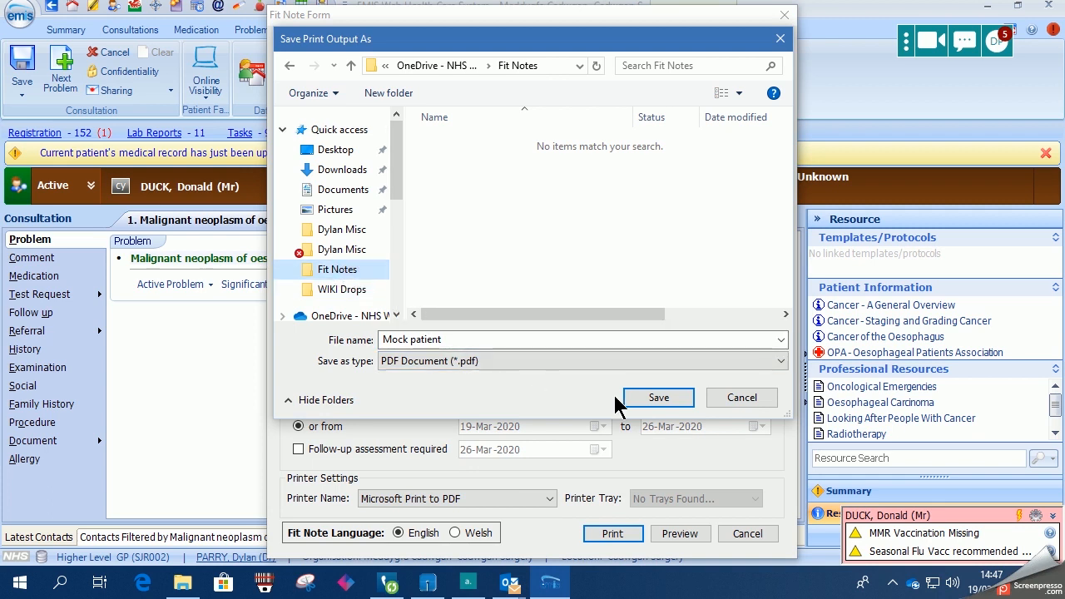
{"action": "left_click", "coordinate": [657, 396]}
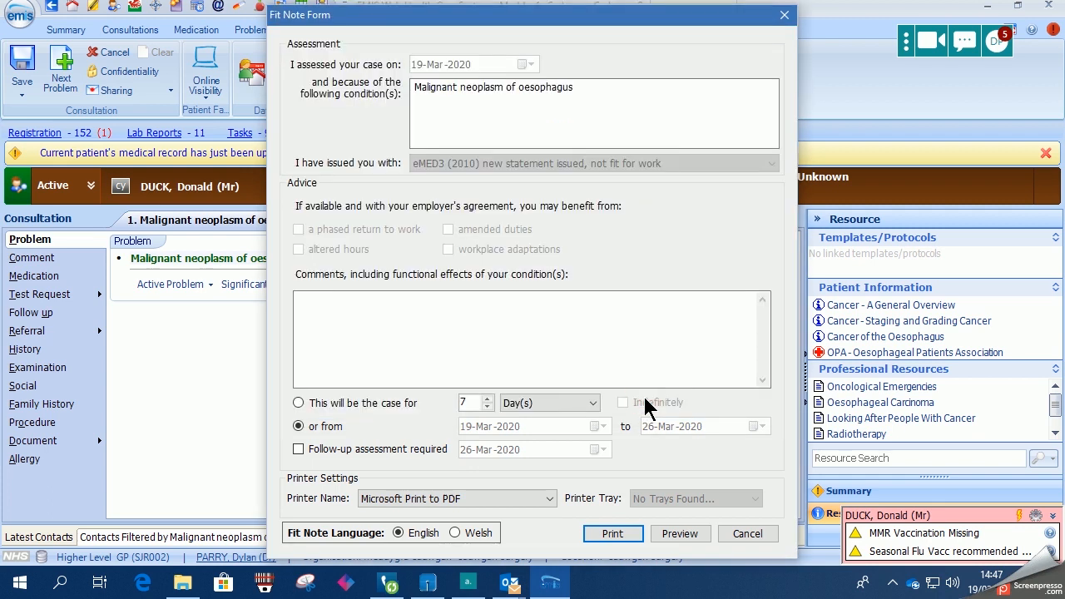
{"action": "left_click", "coordinate": [613, 533]}
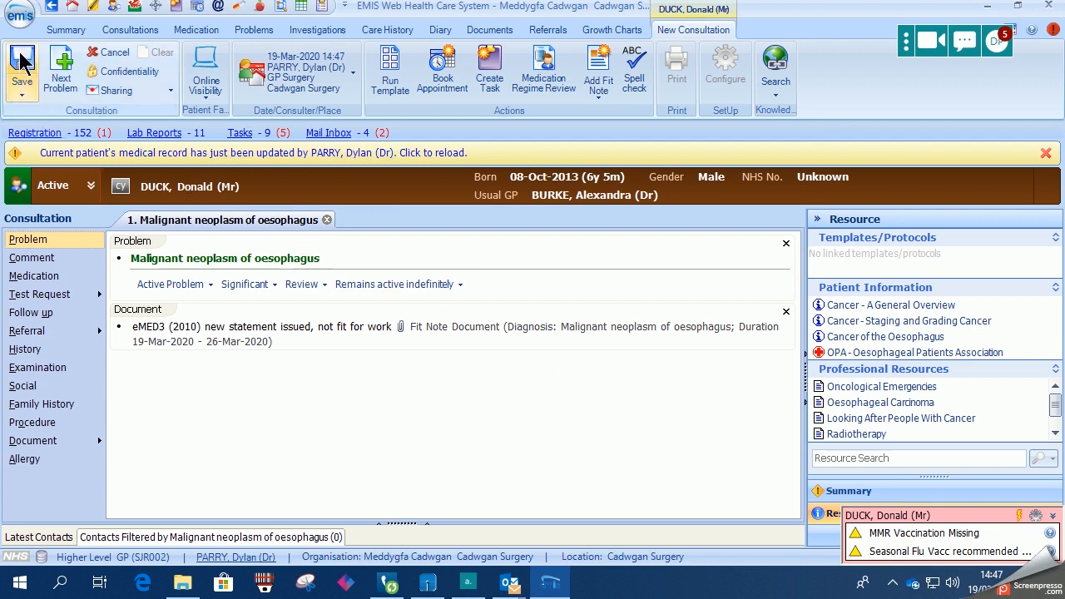
Step: Save the consultation, then show the Add Fit Note issuing options
{"action": "left_click", "coordinate": [130, 30]}
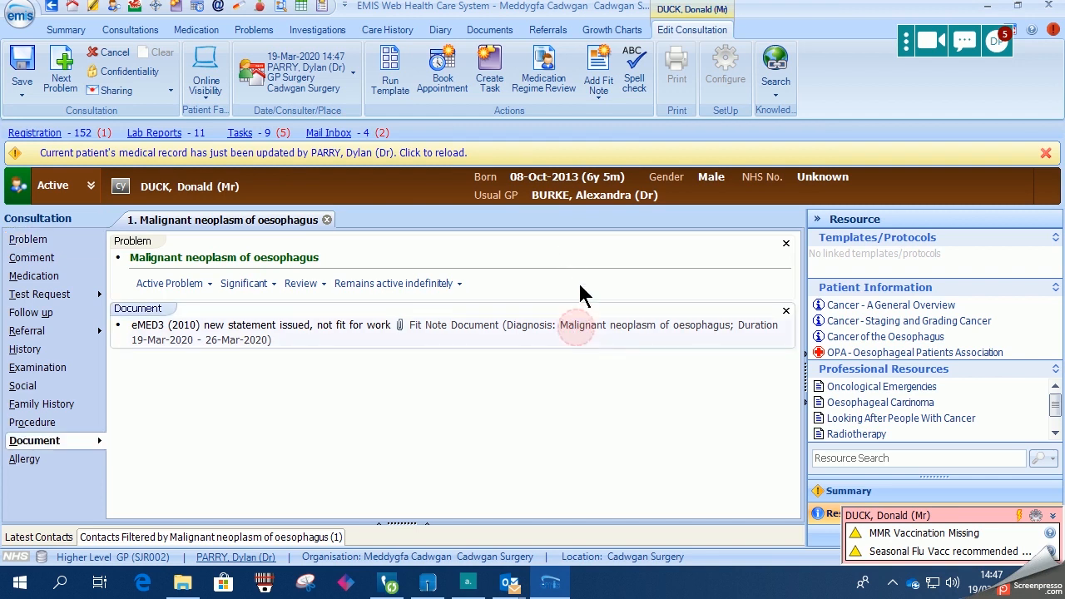
{"action": "left_click", "coordinate": [599, 70]}
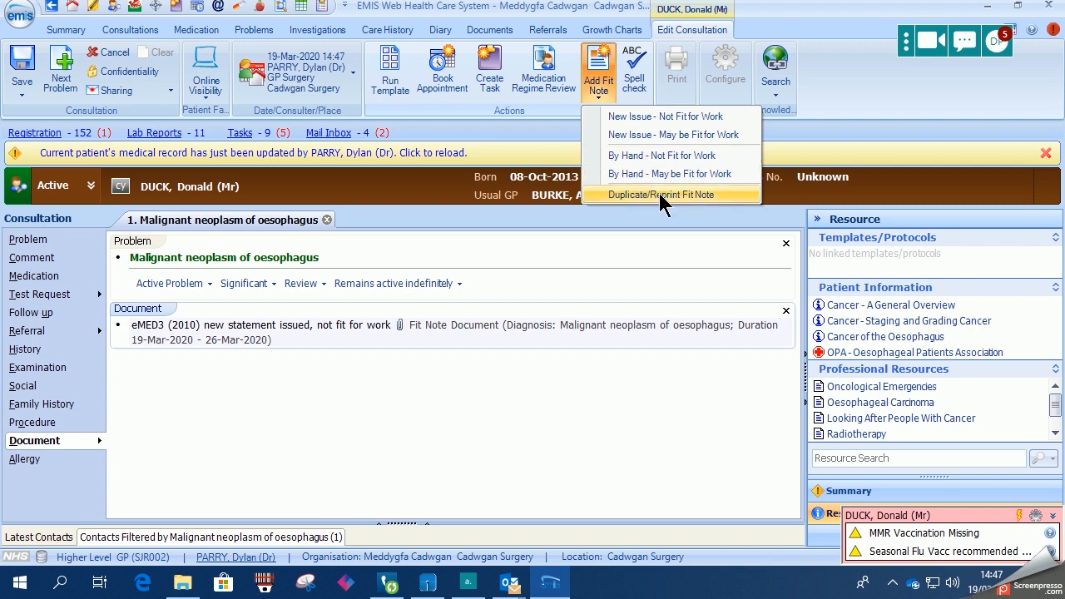
Step: Issue a Duplicate/Reprint of the latest fit note via Microsoft Print to PDF as Mock patient.pdf
{"action": "left_click", "coordinate": [662, 193]}
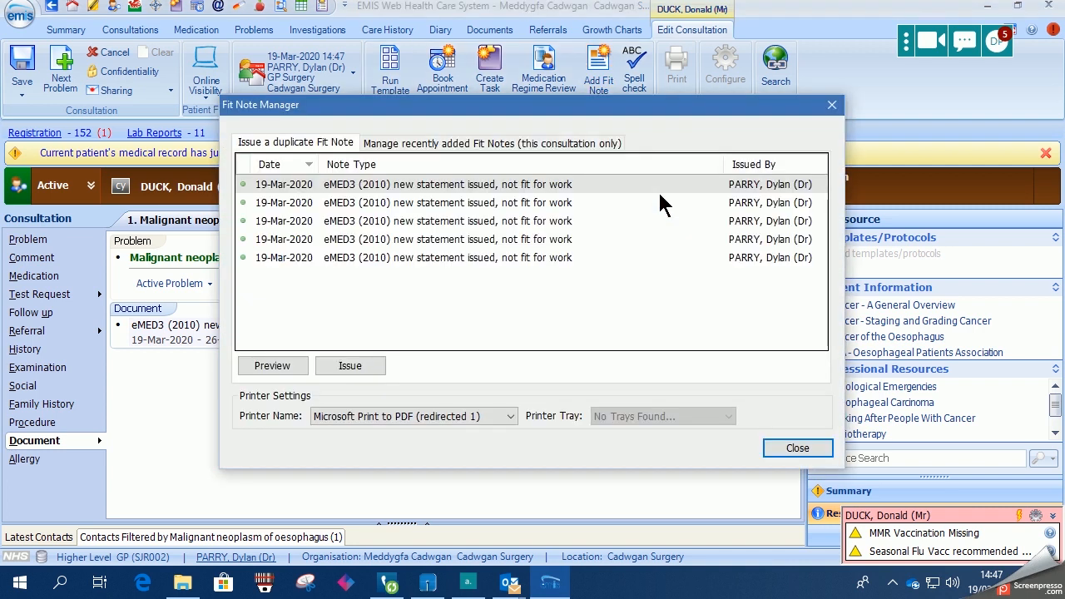
{"action": "left_click", "coordinate": [448, 183]}
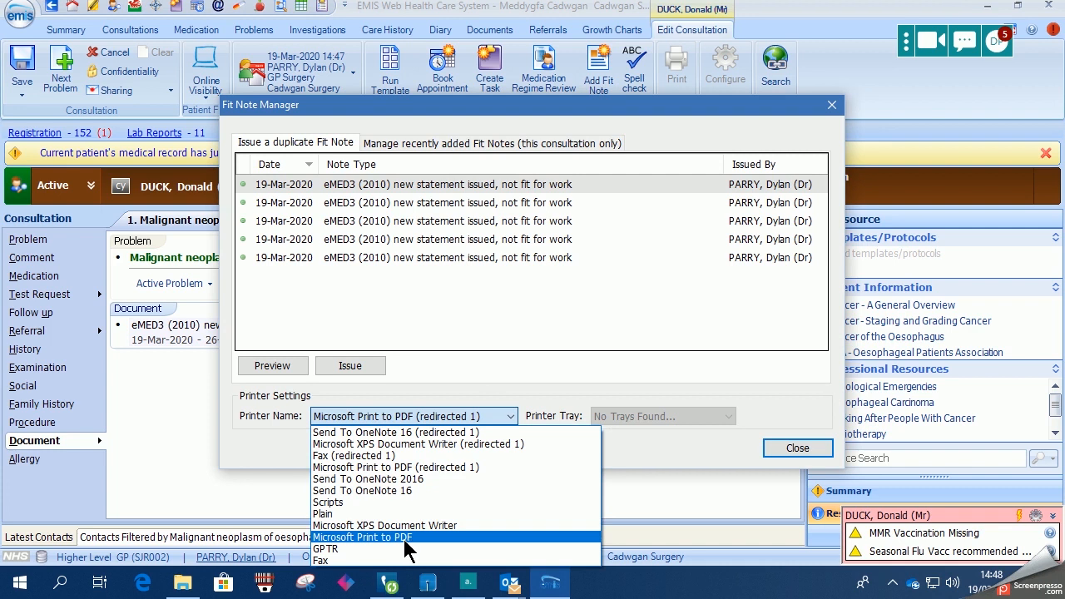
{"action": "left_click", "coordinate": [362, 536]}
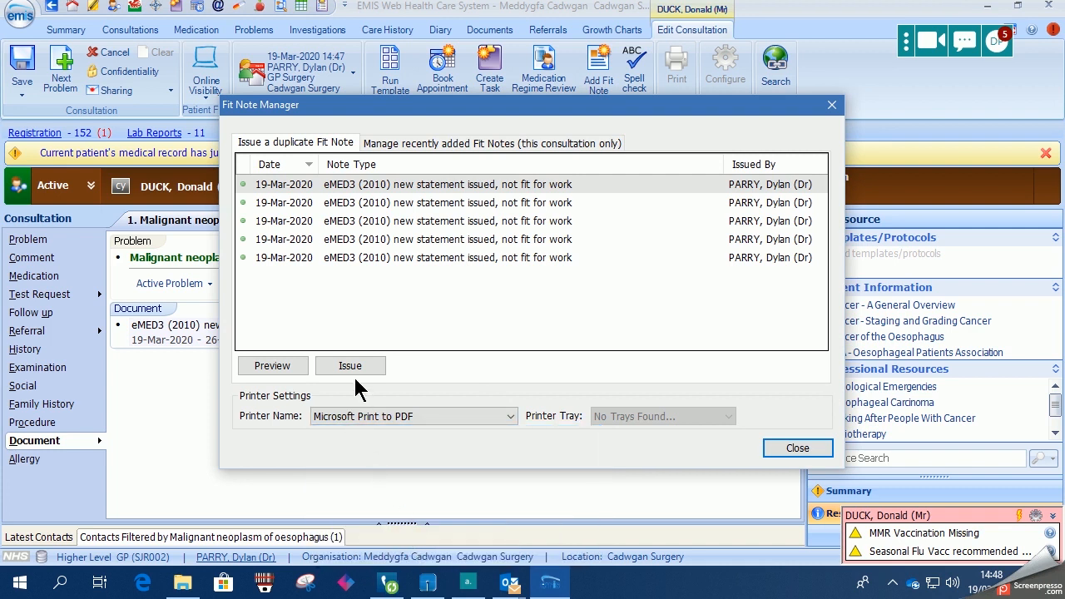
{"action": "left_click", "coordinate": [350, 366]}
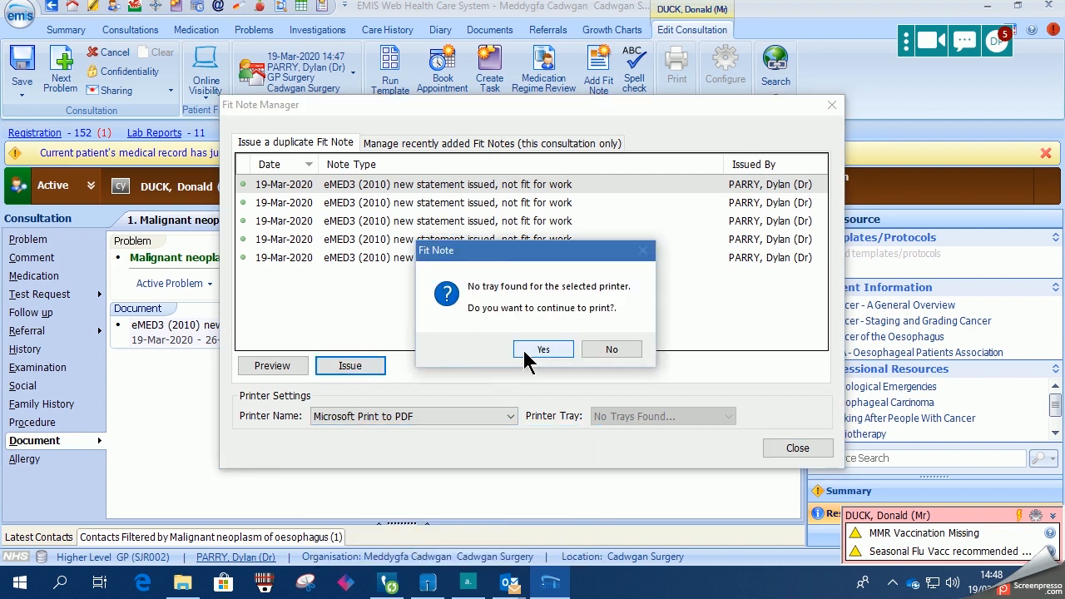
{"action": "left_click", "coordinate": [542, 350]}
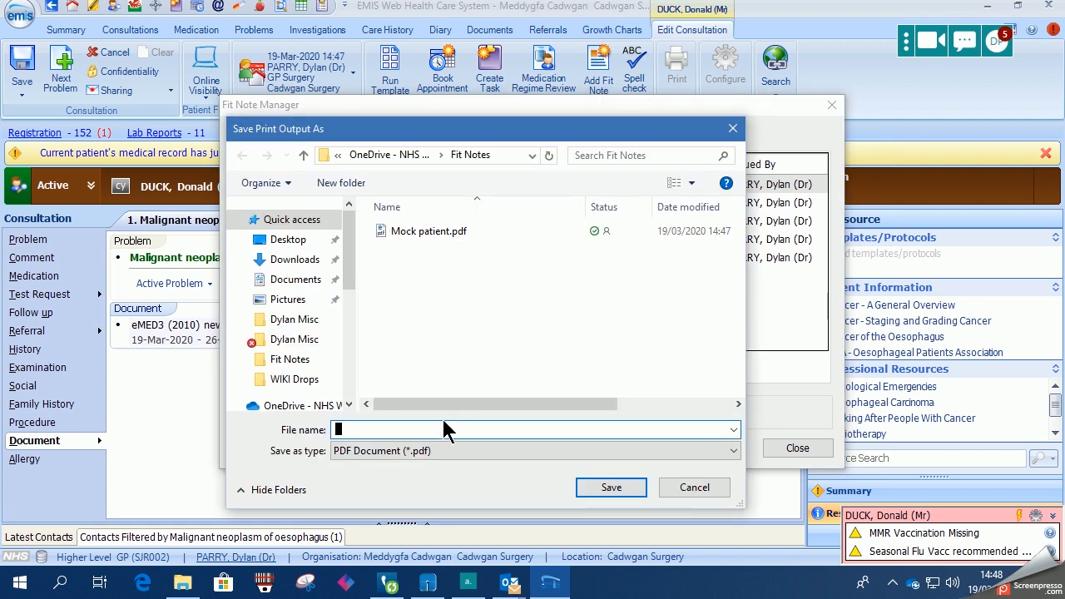
{"action": "type", "text": "Mock patient.pdf"}
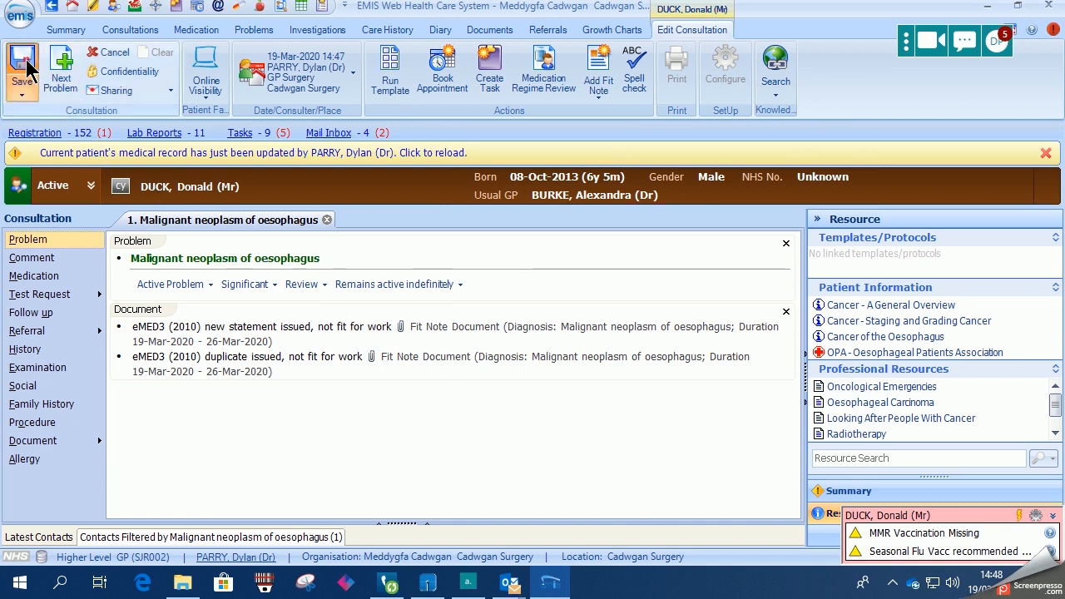
Step: Save the consultation and start an AccurX text message to this patient
{"action": "left_click", "coordinate": [130, 30]}
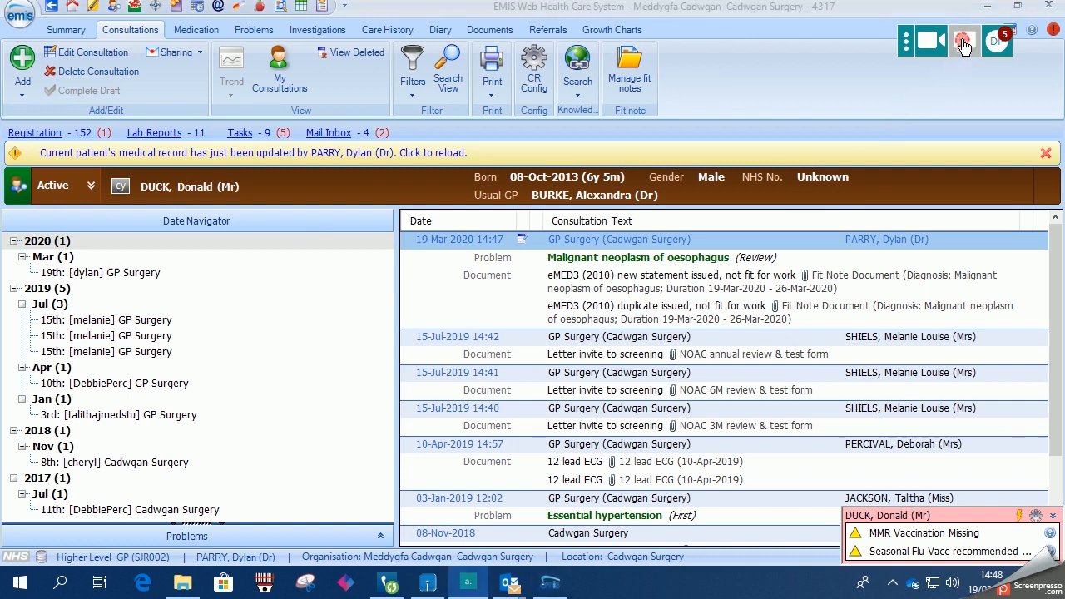
{"action": "left_click", "coordinate": [964, 40]}
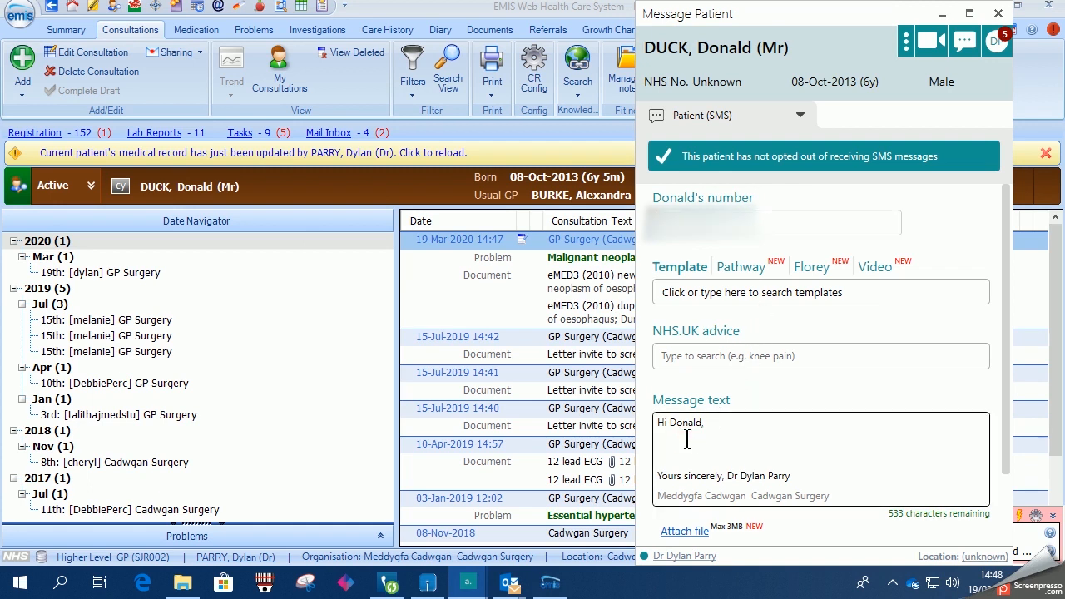
Step: Write 'Fit Note' and attach Mock patient duplicate.pdf from the Fit Notes folder
{"action": "type", "text": "Fit"}
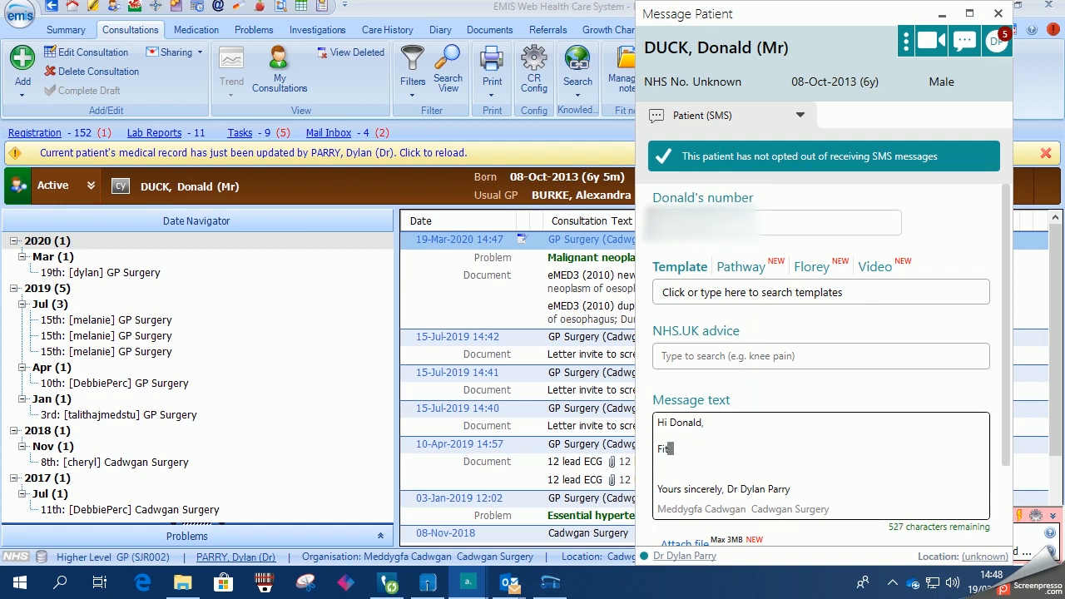
{"action": "type", "text": "Note"}
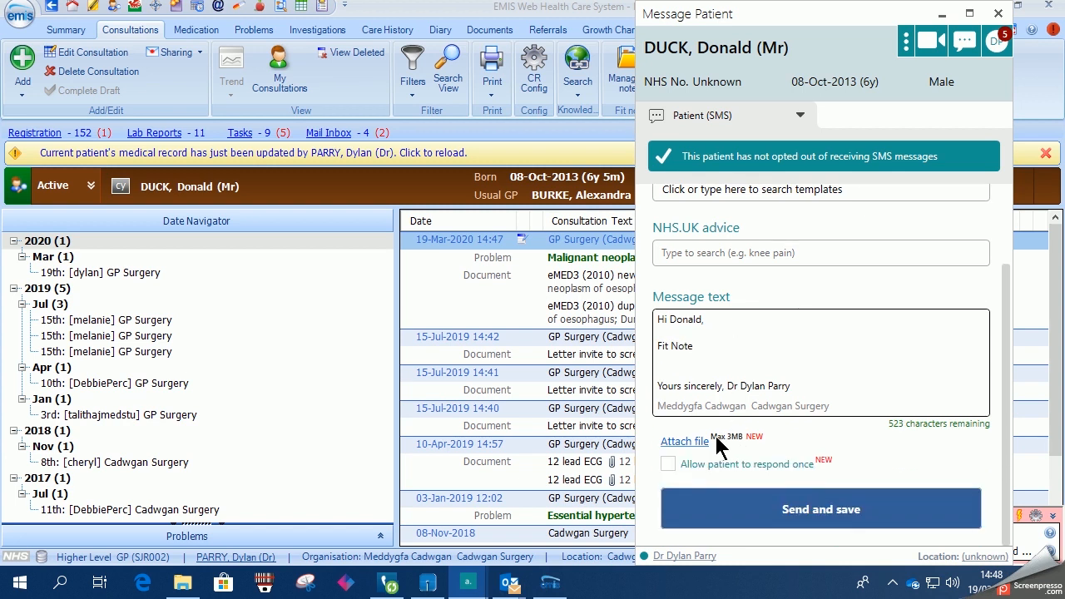
{"action": "left_click", "coordinate": [686, 441]}
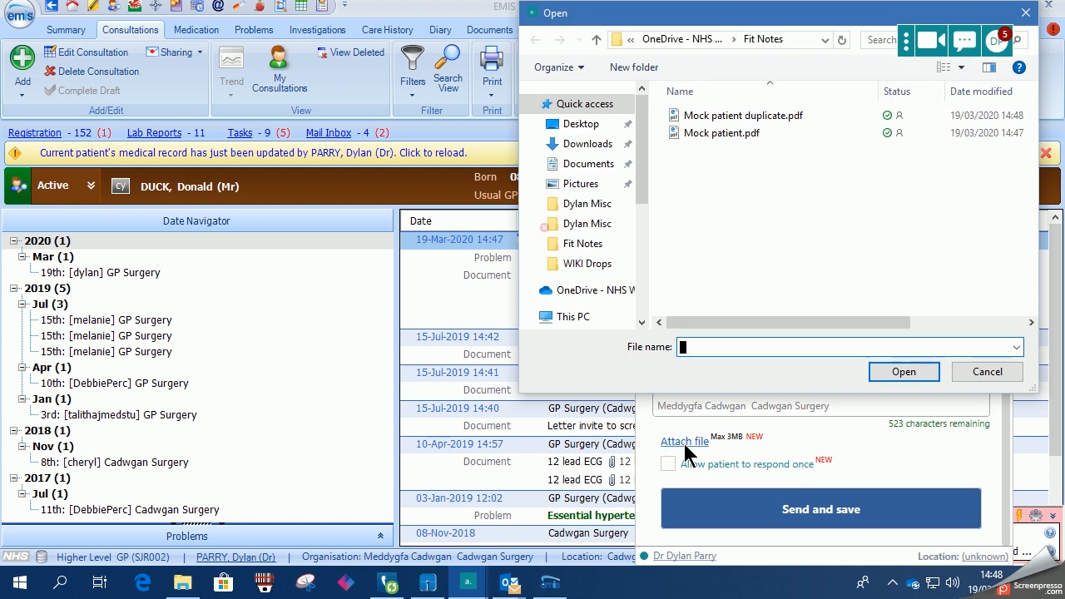
{"action": "left_click", "coordinate": [582, 243]}
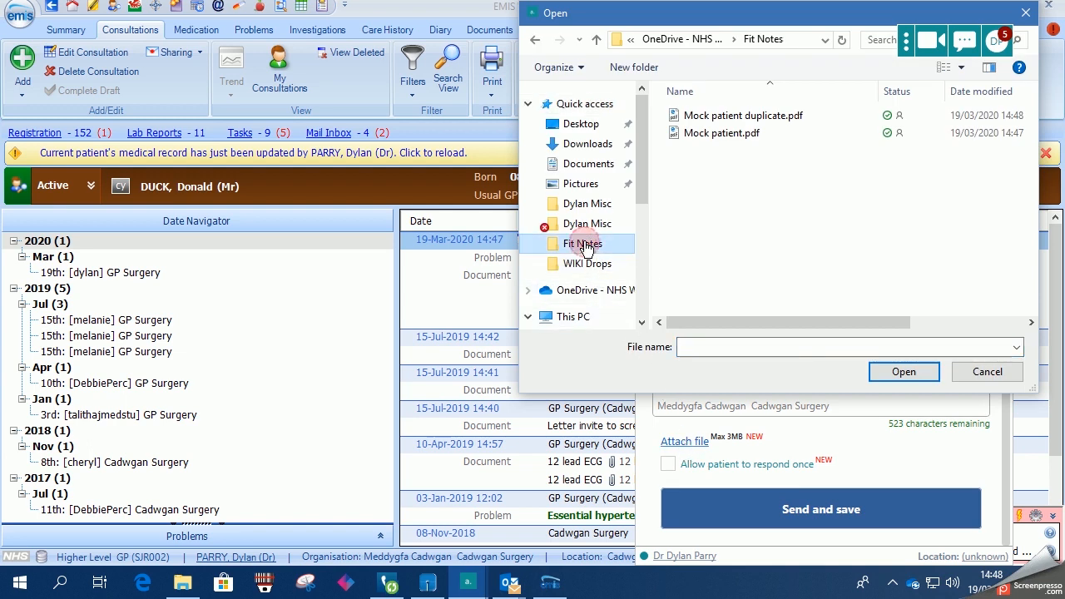
{"action": "left_click", "coordinate": [742, 115]}
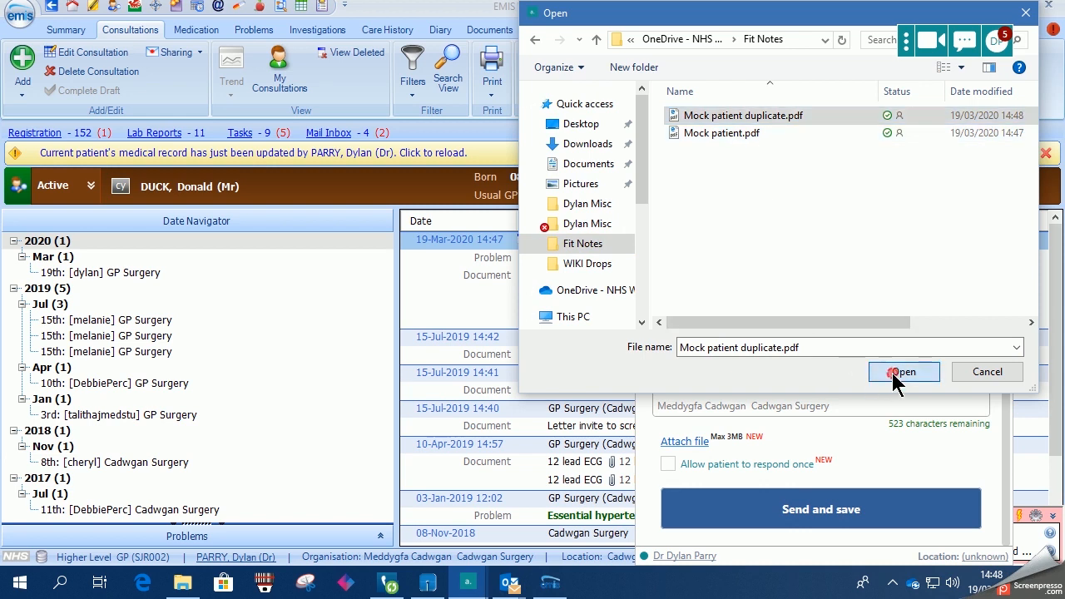
{"action": "left_click", "coordinate": [903, 371]}
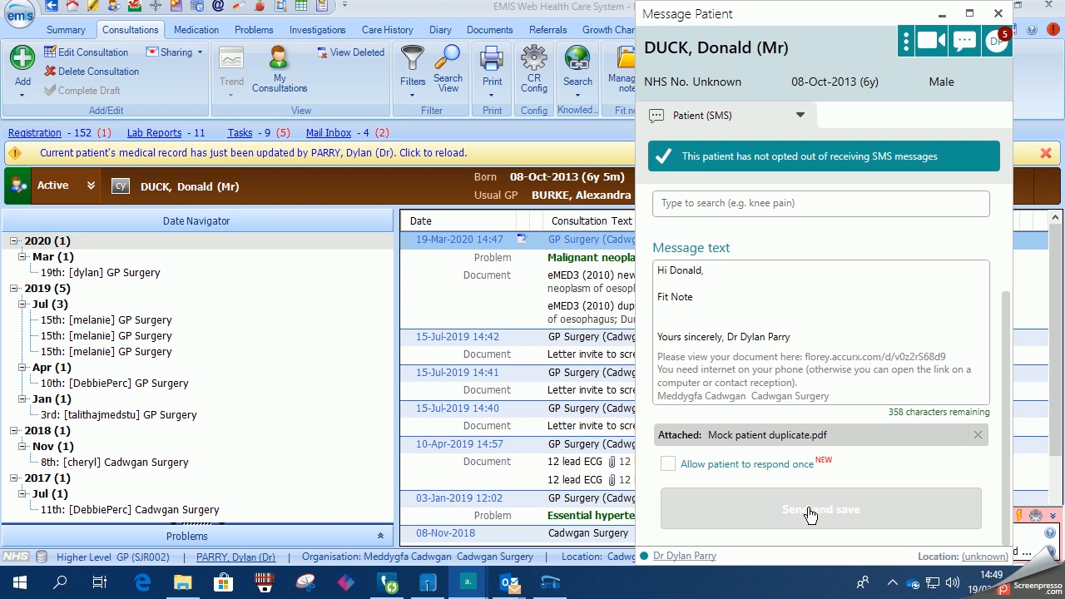
Step: Send and save the message, then close the AccurX window
{"action": "left_click", "coordinate": [818, 509]}
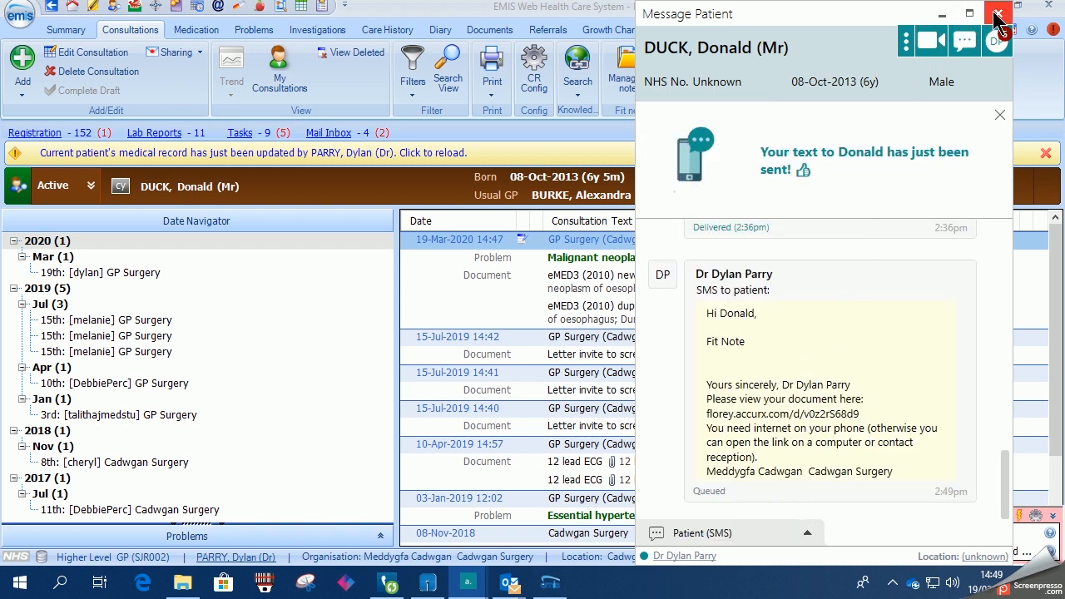
{"action": "left_click", "coordinate": [998, 14]}
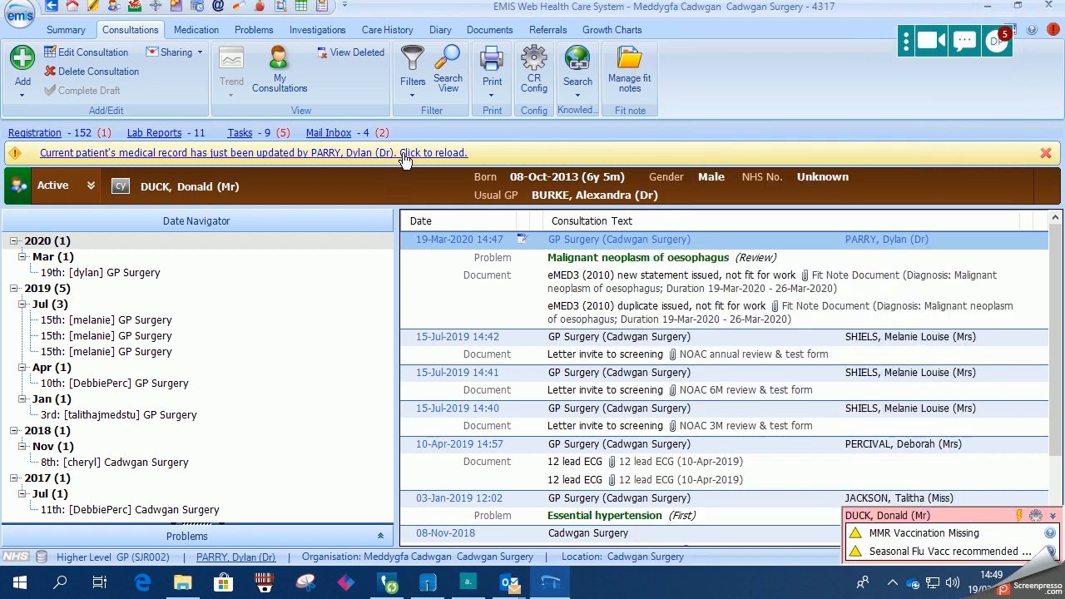
Step: Reload the patient record from the yellow 'Click to reload' banner
{"action": "left_click", "coordinate": [426, 153]}
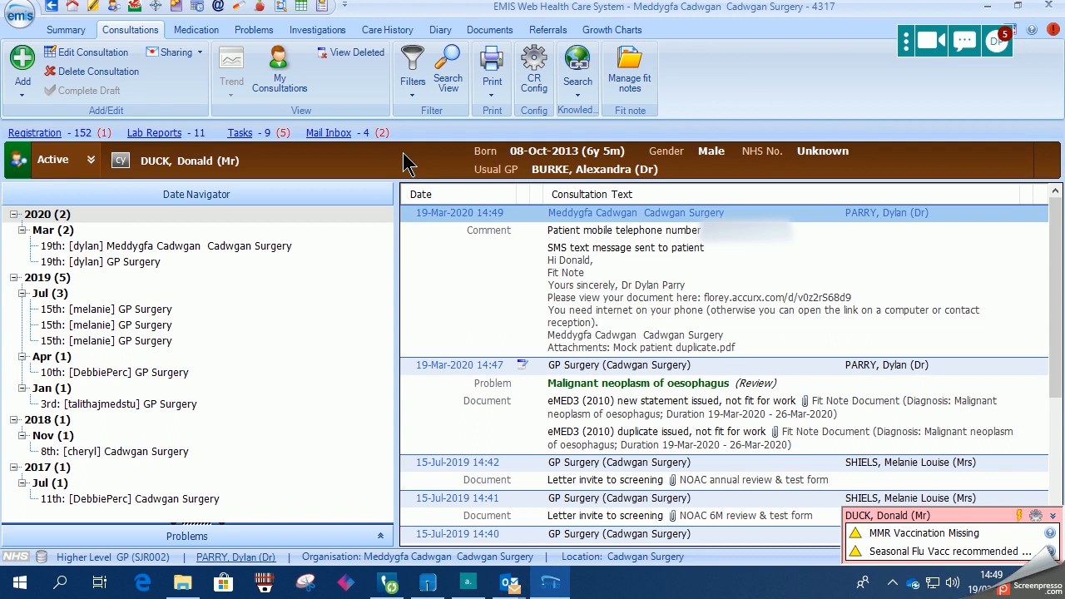
{"action": "mouse_move", "coordinate": [969, 347]}
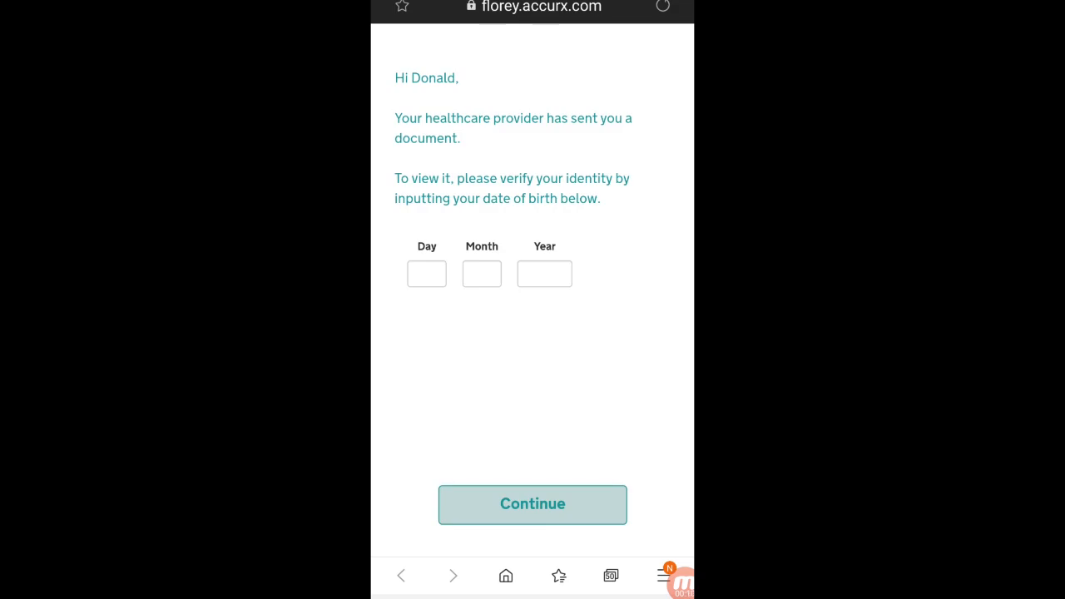
{"action": "left_click", "coordinate": [426, 273]}
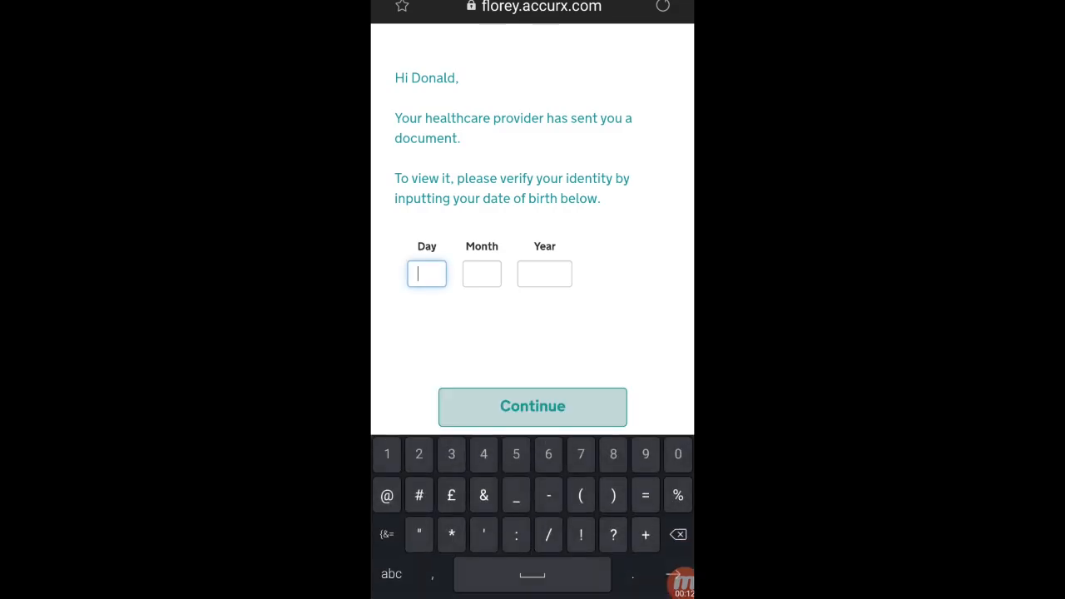
{"action": "type", "text": "08"}
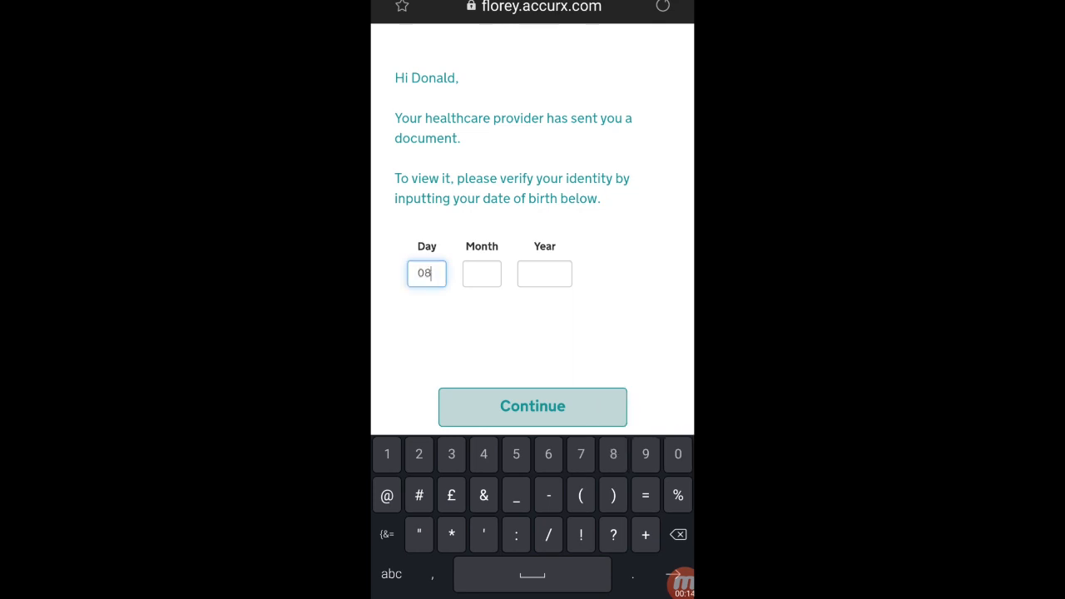
{"action": "type", "text": "10"}
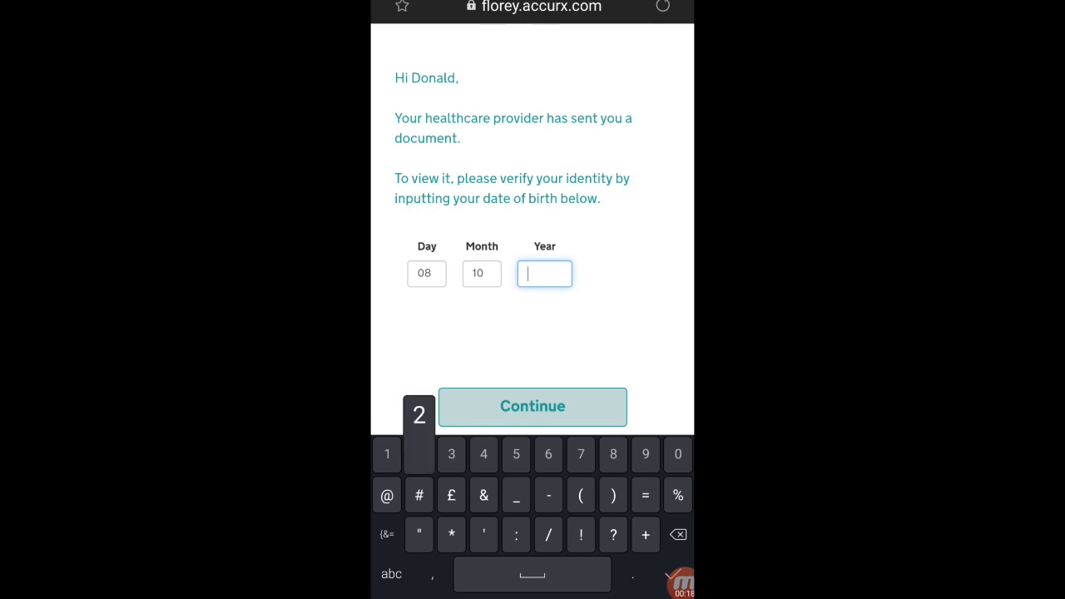
{"action": "type", "text": "2013"}
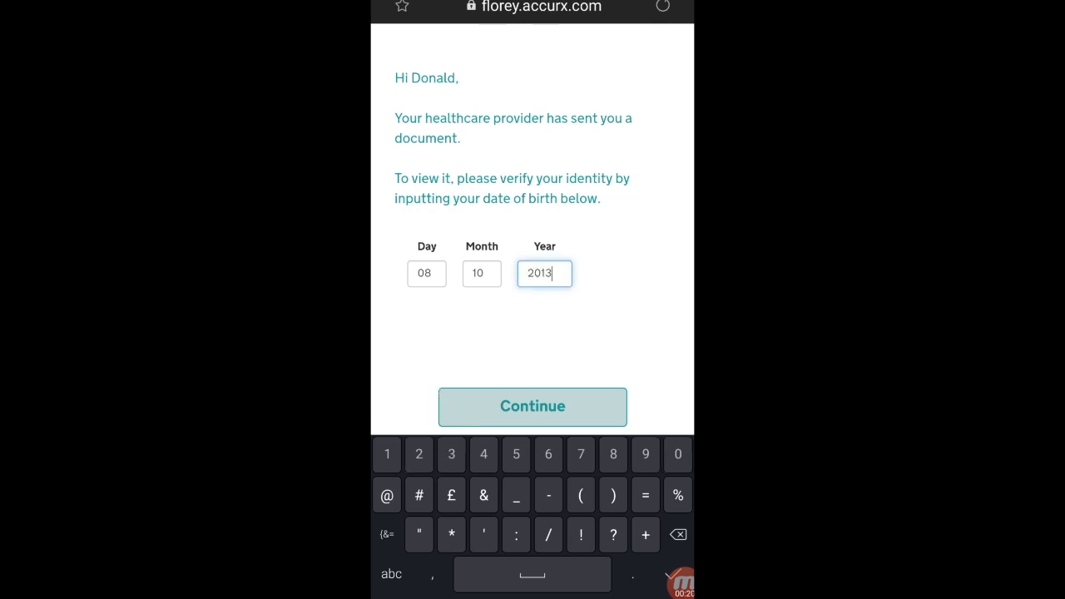
{"action": "left_click", "coordinate": [533, 406]}
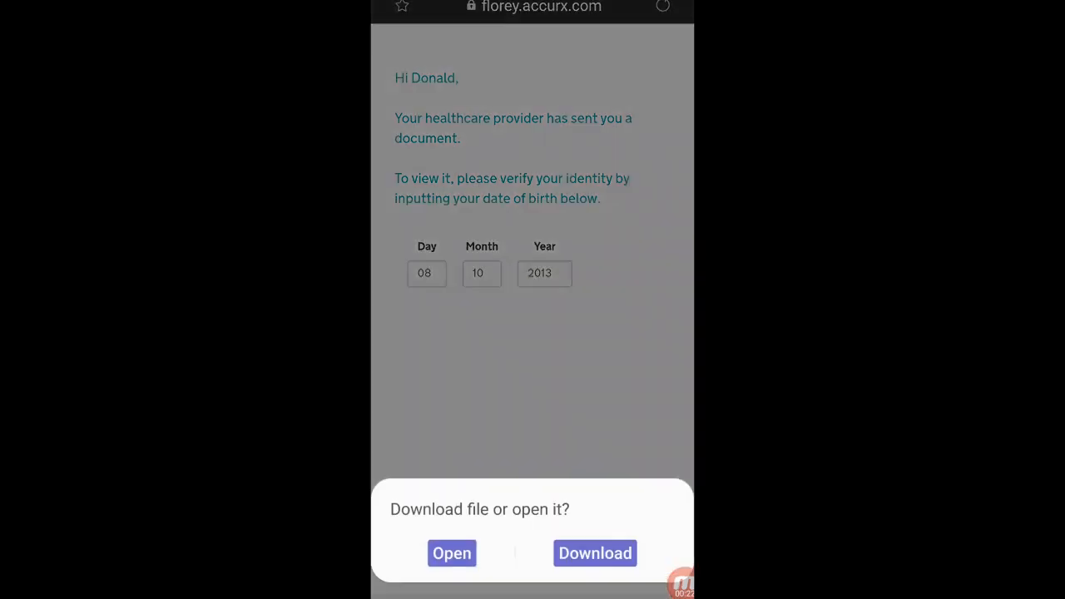
Step: Download Mock patient duplicate.pdf and begin opening the downloaded file
{"action": "left_click", "coordinate": [594, 552]}
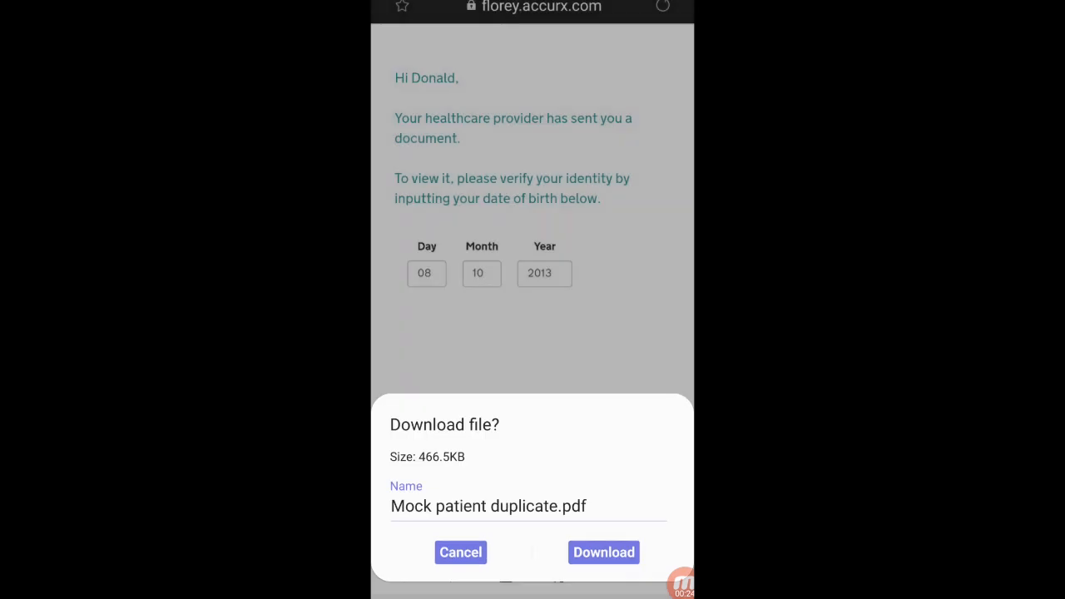
{"action": "left_click", "coordinate": [602, 553]}
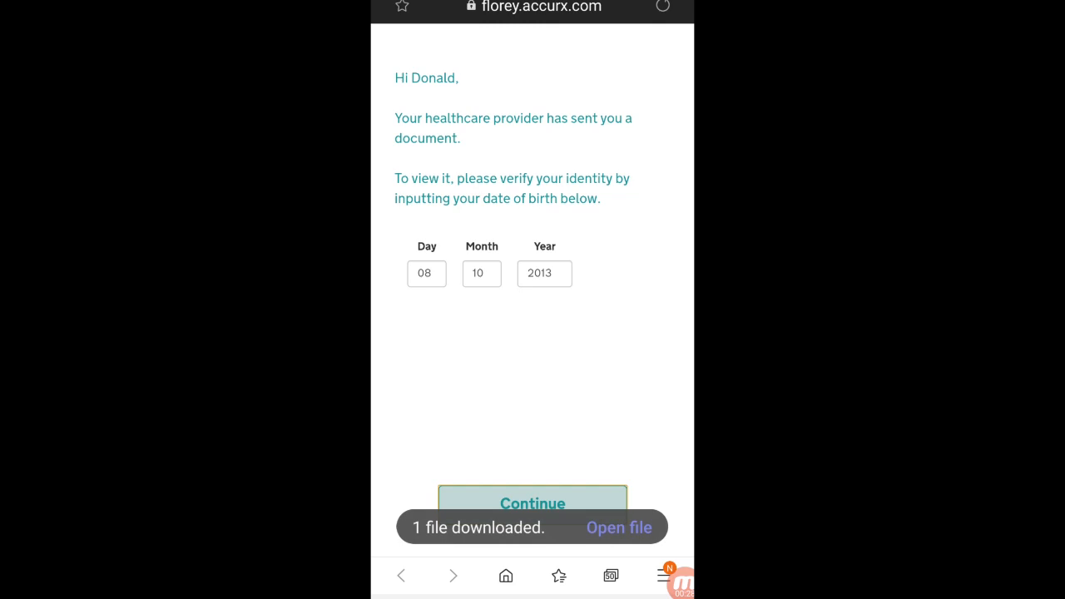
{"action": "left_click", "coordinate": [619, 526]}
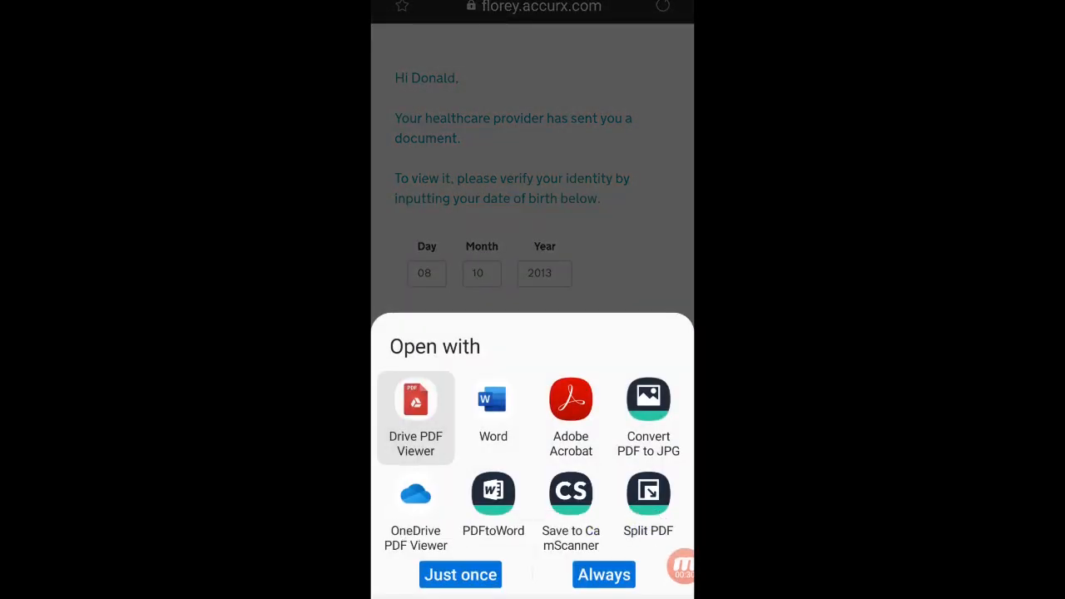